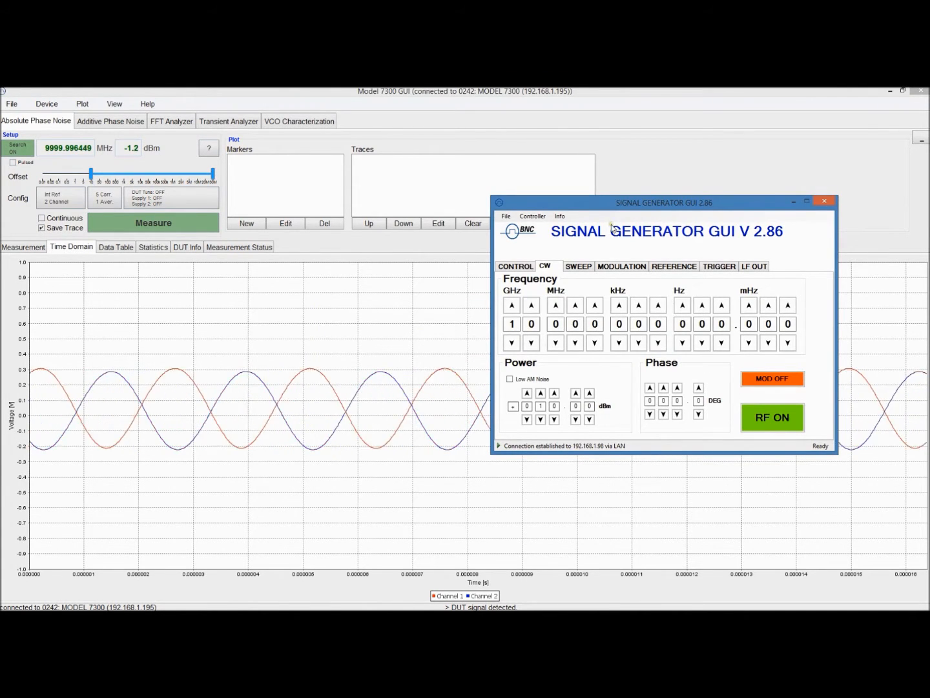
Step: Bring the analyzer forward and start the continuous-wave 10 GHz phase noise measurement with Save Trace on
click(511, 342)
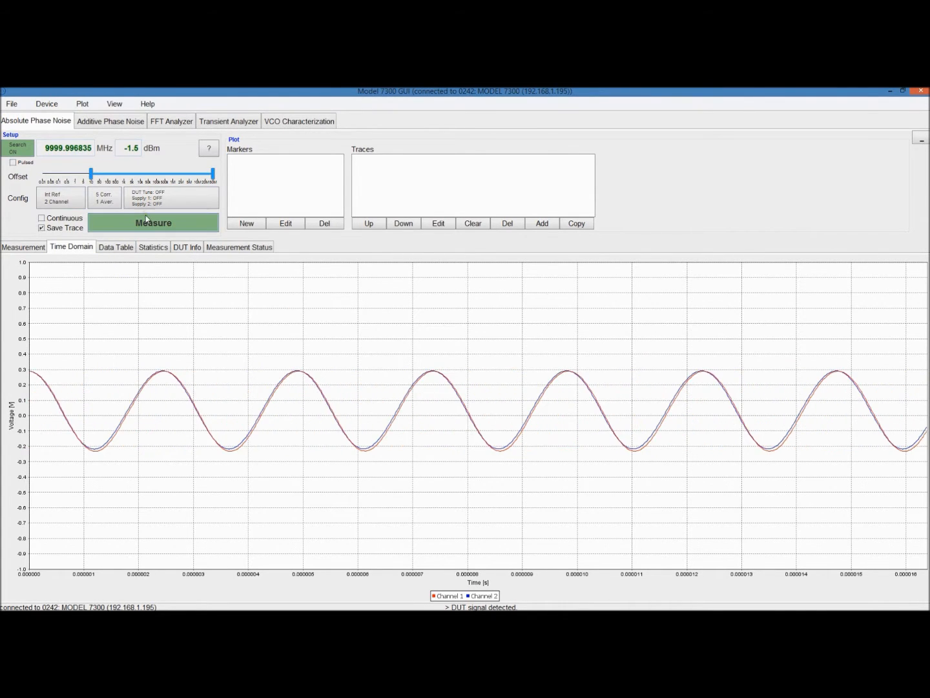
click(153, 222)
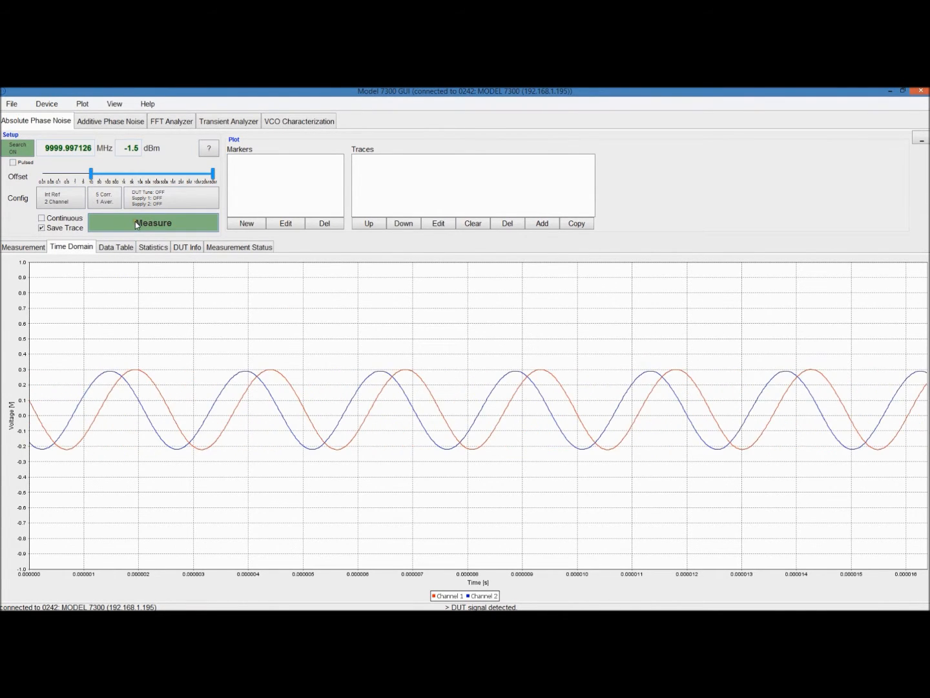
click(154, 222)
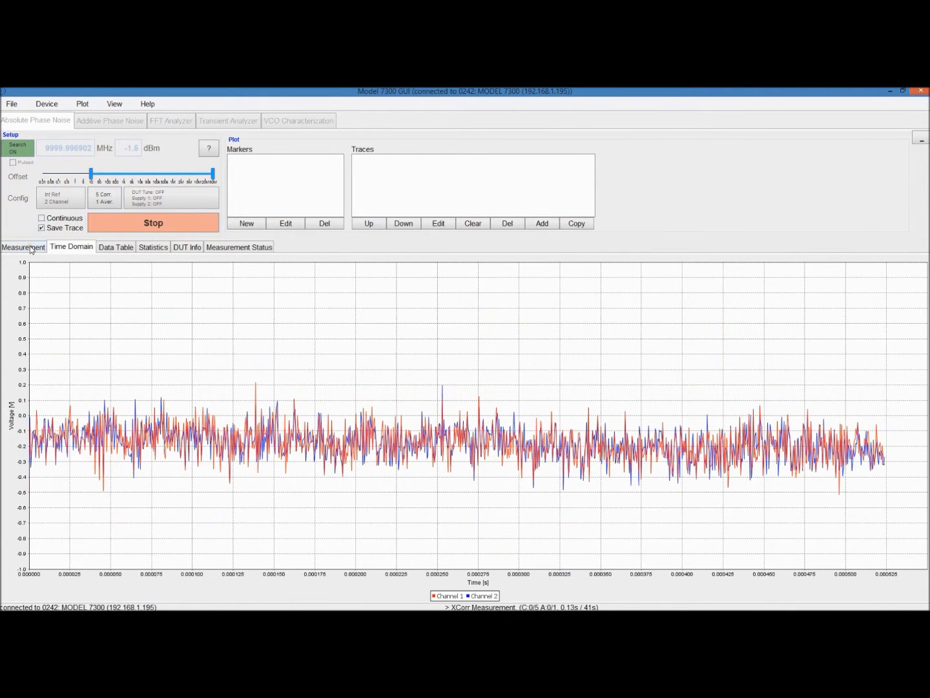
Step: Watch the CW phase noise curve finish saving as trace 1, then enable Pulsed mode
click(24, 246)
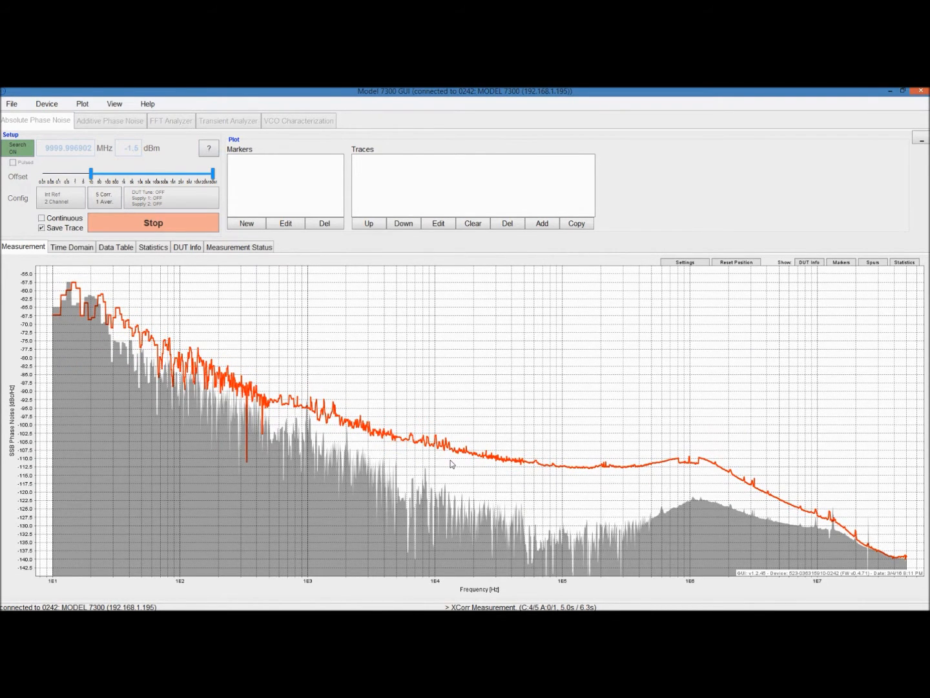
click(153, 222)
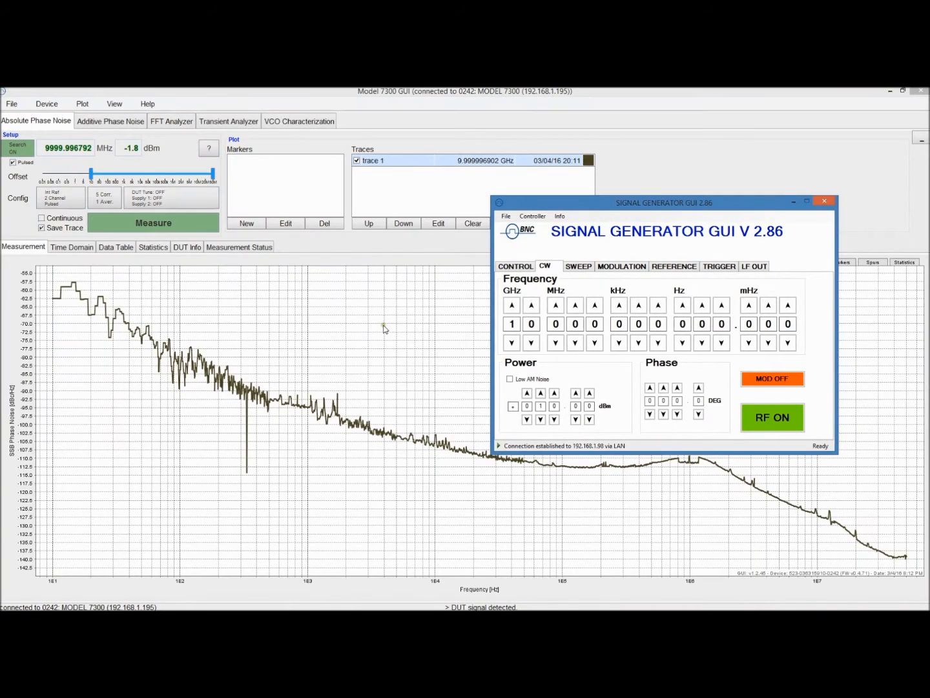
Step: Turn on internal pulse modulation in the generator's MODULATION > PULSE settings
drag(663, 202, 573, 208)
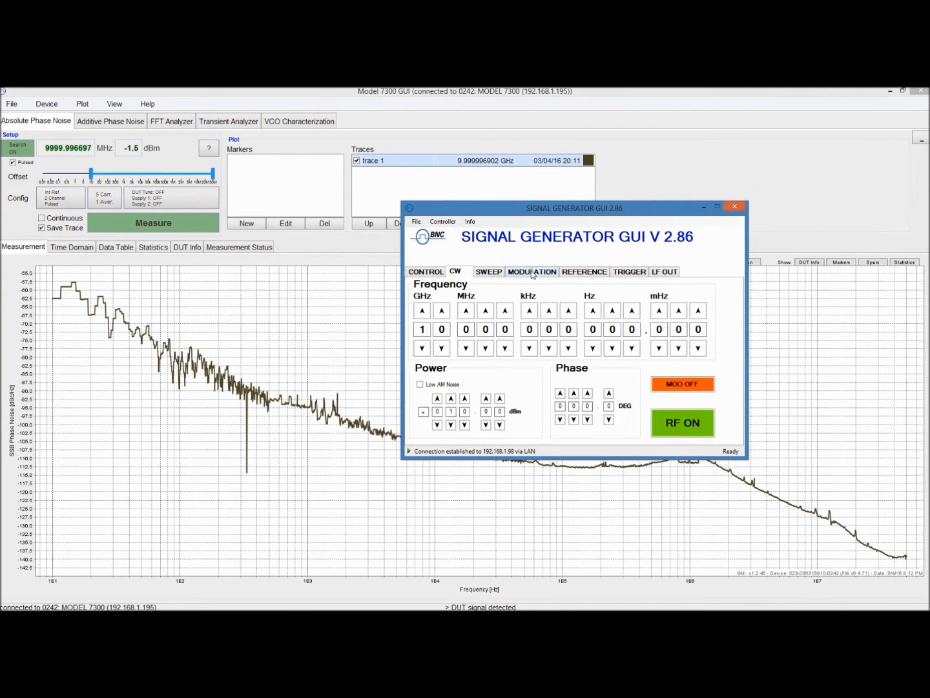
click(532, 270)
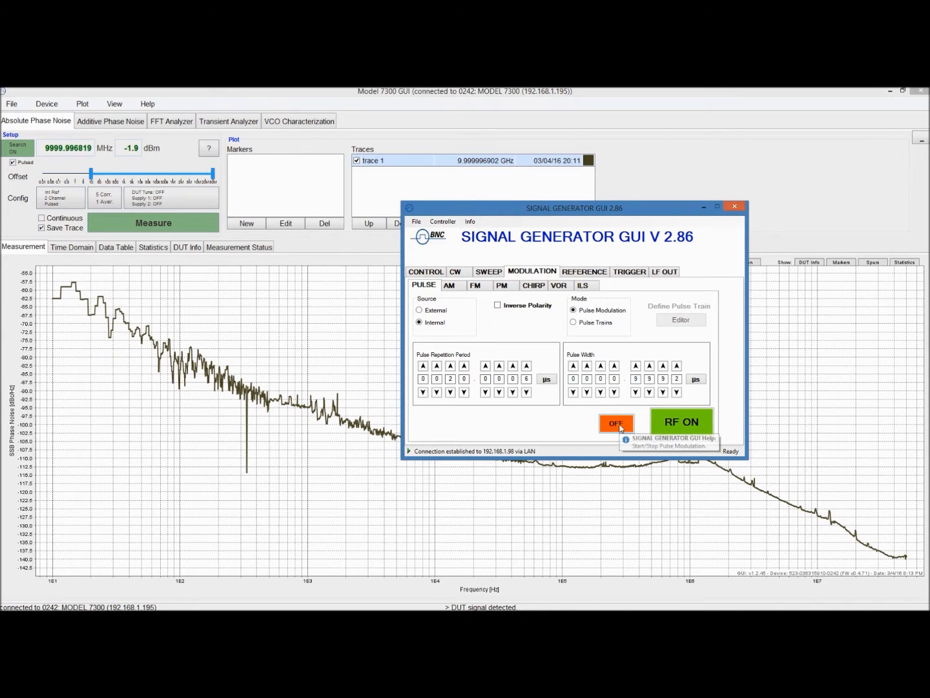
click(616, 423)
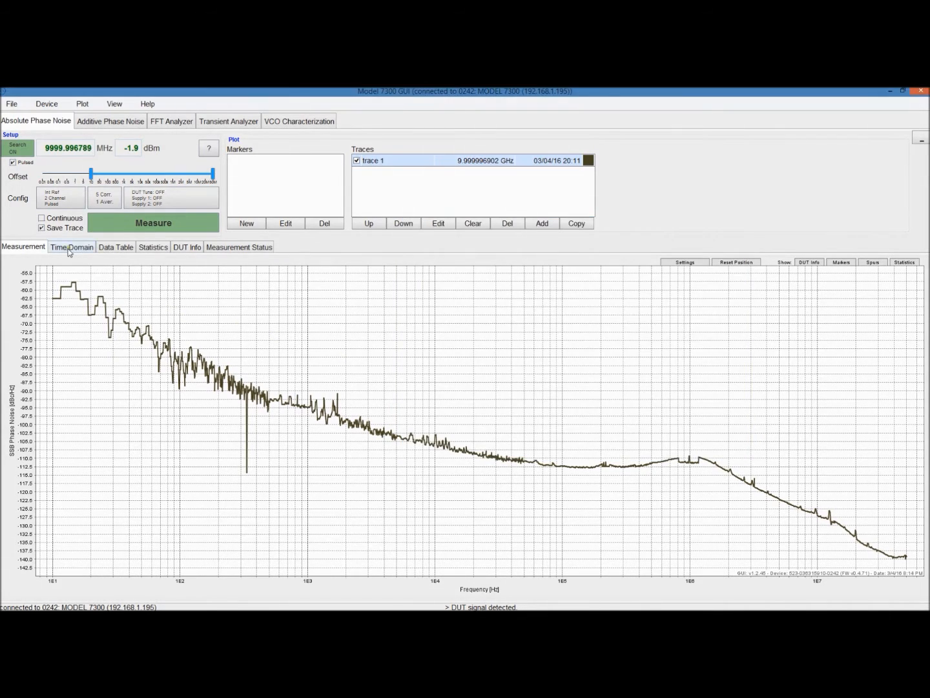
Step: Check the pulses in the Time Domain view and start the pulsed phase noise measurement
click(71, 246)
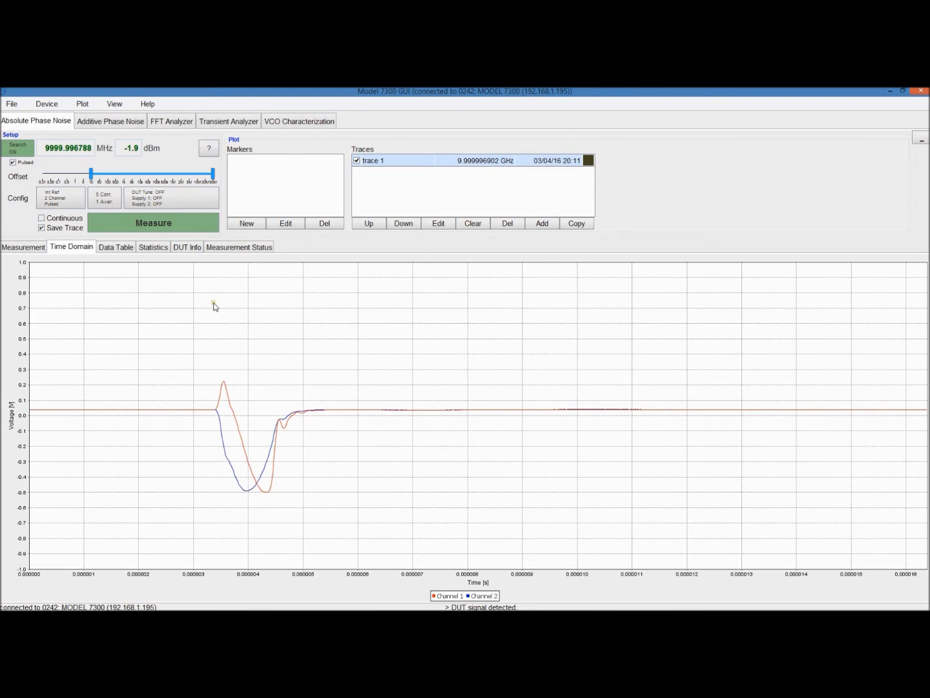
click(154, 222)
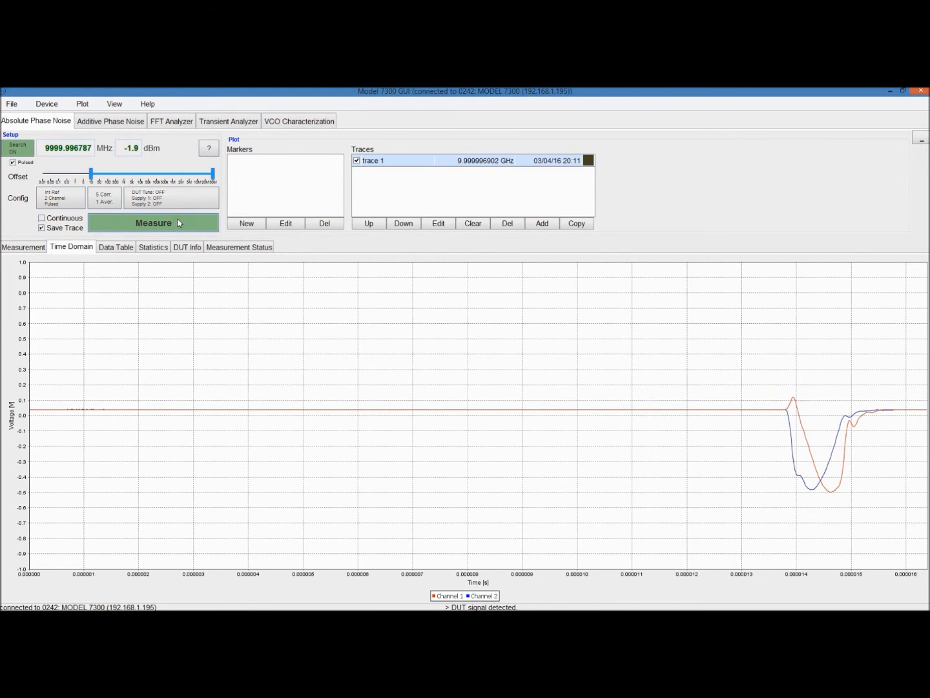
click(153, 222)
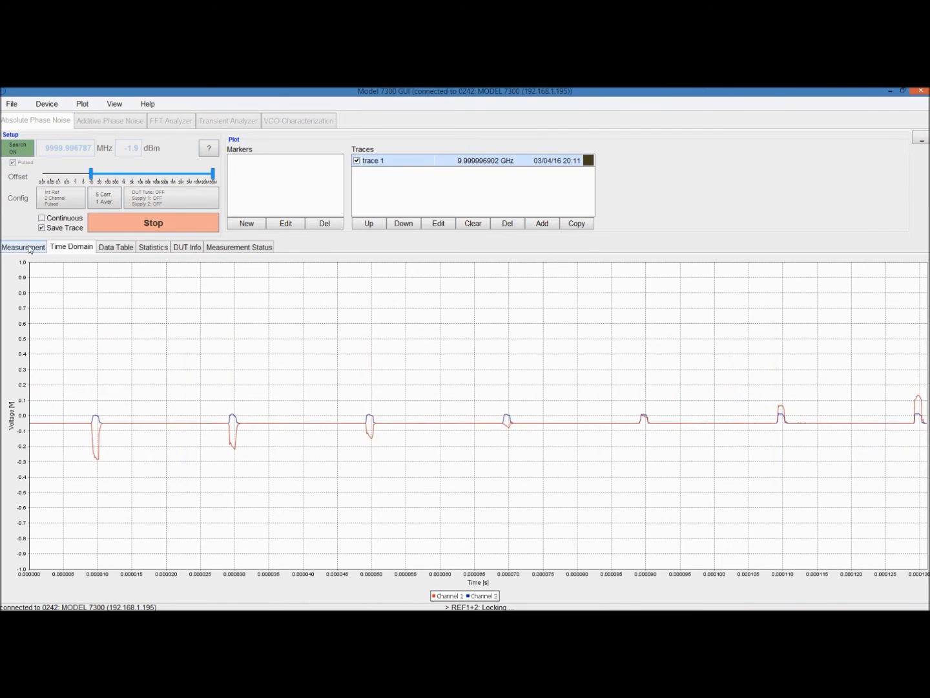
Step: Let the pulsed measurement complete as trace 2 with 49.93 kHz rate and 5% duty cycle
click(23, 246)
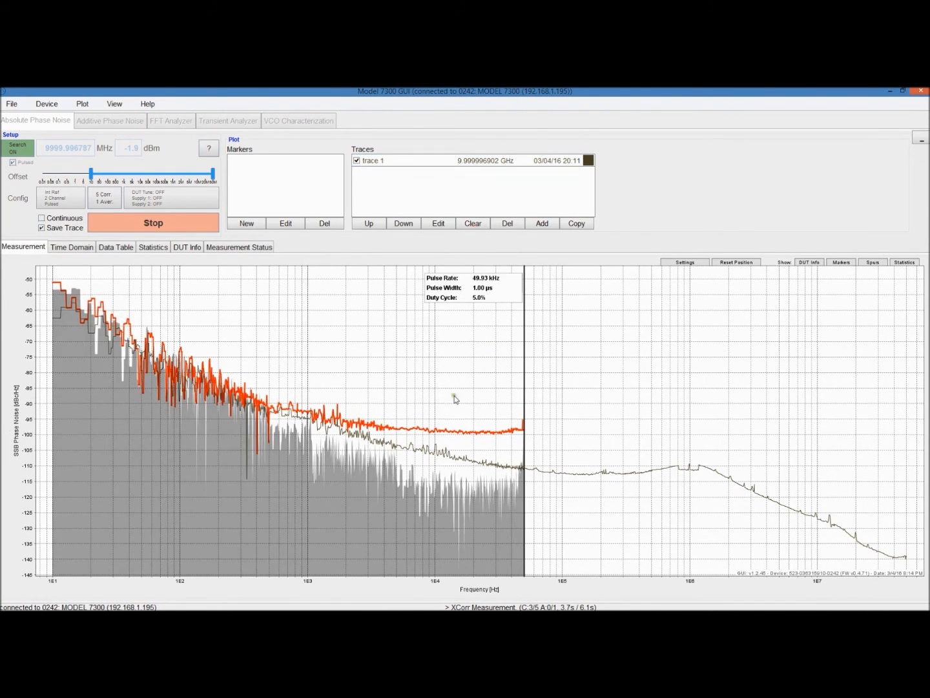
click(153, 222)
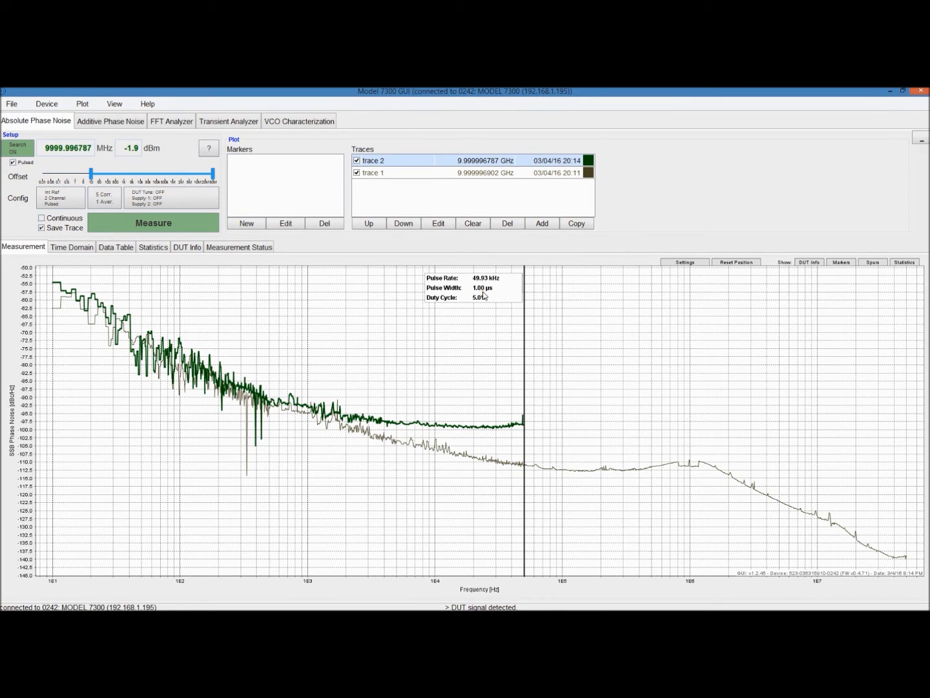
mouse_move(506, 294)
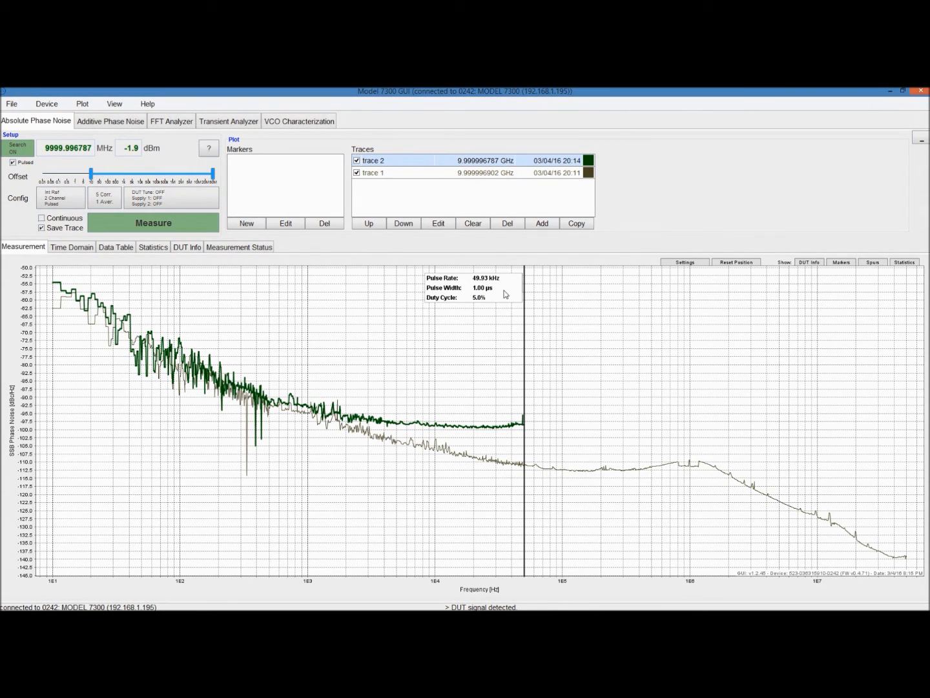